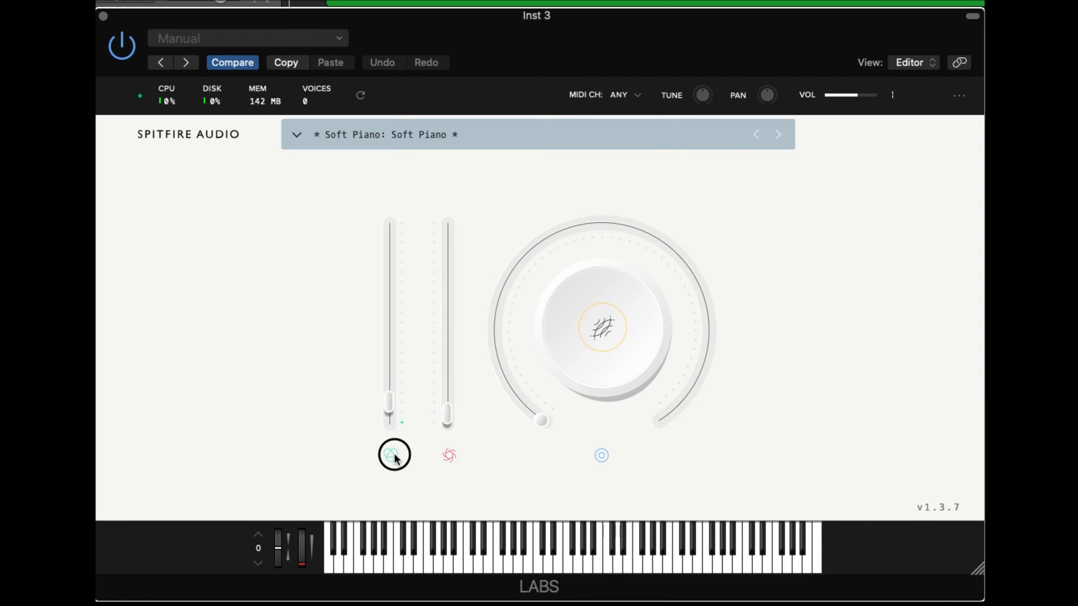
# Lower the Soft Piano expression slider and bring up MIDI Learn for the dynamics slider
pyautogui.moveTo(390, 404); pyautogui.dragTo(389, 269)
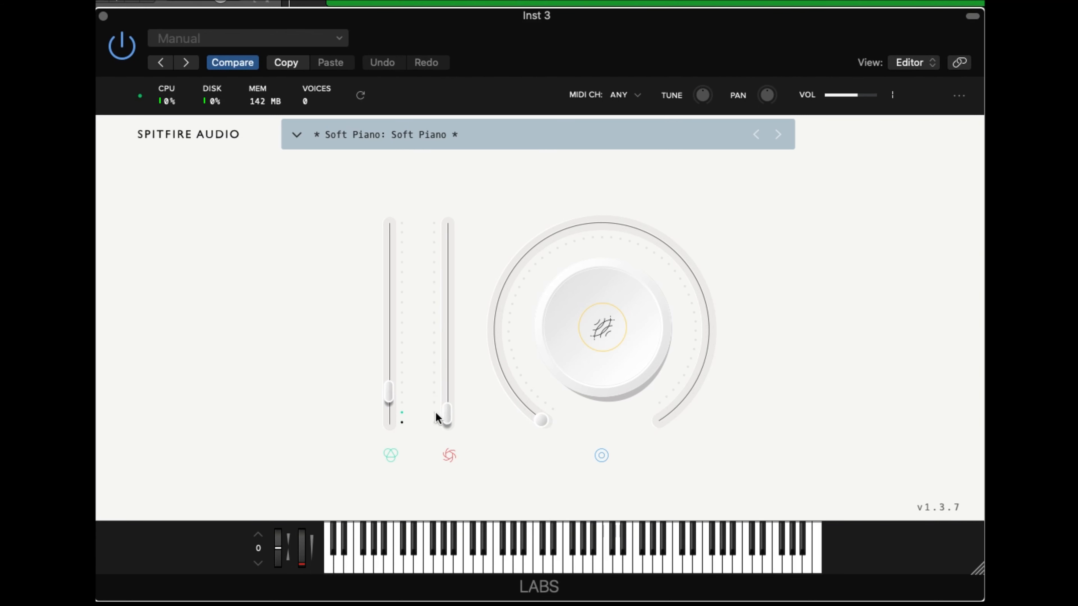
pyautogui.rightClick(447, 416)
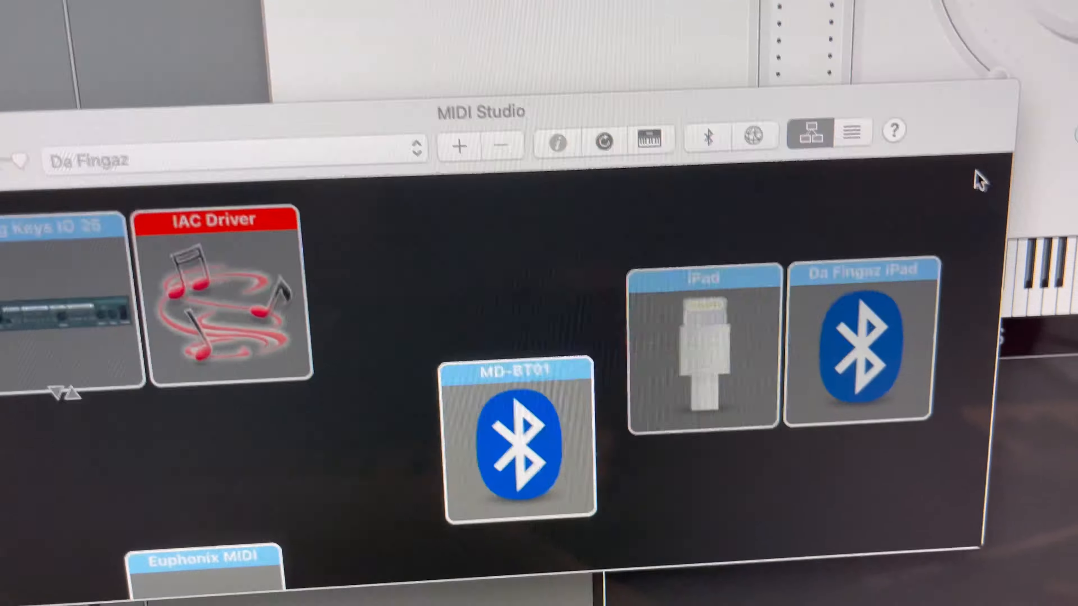
# Show the MIDI Studio window where MD-BT01 appears among the Bluetooth MIDI devices
pyautogui.click(707, 136)
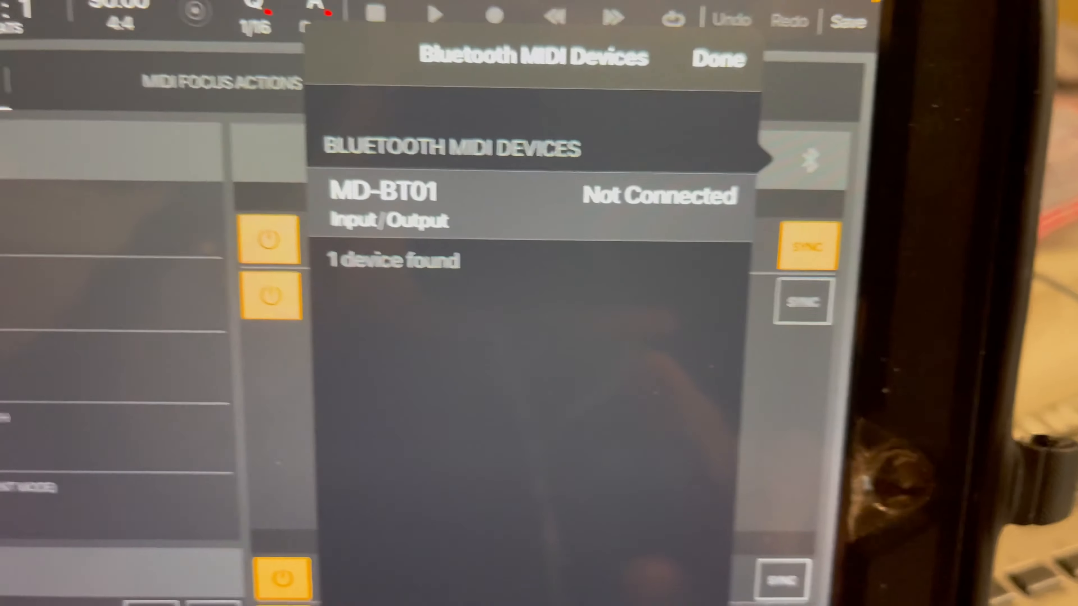
# Connect the MD-BT01 pedal from BeatMaker 3's Bluetooth MIDI Devices list
pyautogui.click(385, 193)
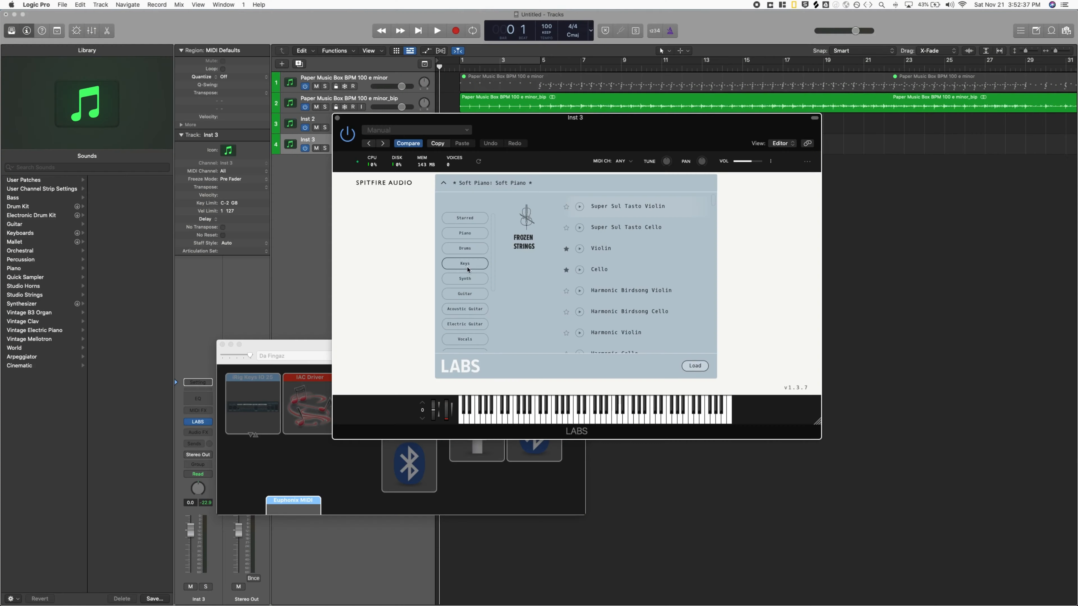
pyautogui.moveTo(481, 263)
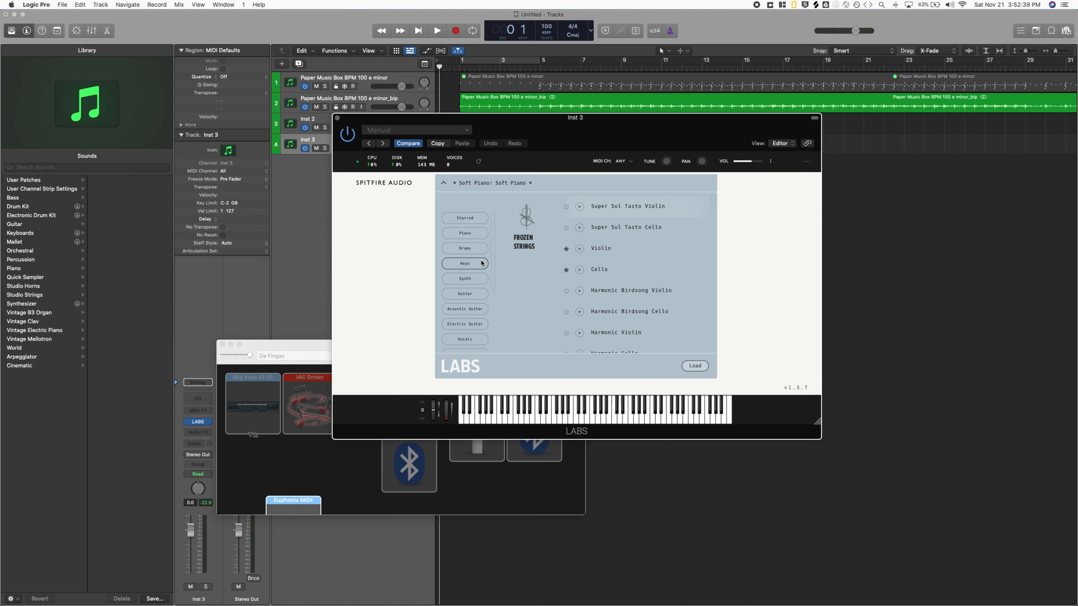
# Scroll the LABS category list down to Brass, Percussion, Strings and Experimental
pyautogui.scroll(-3)
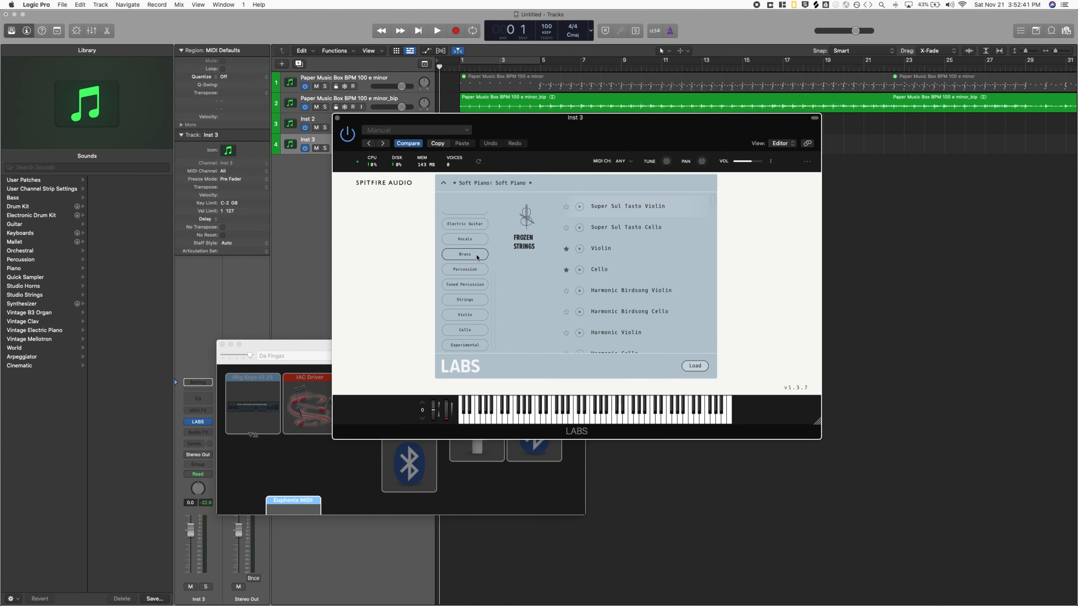